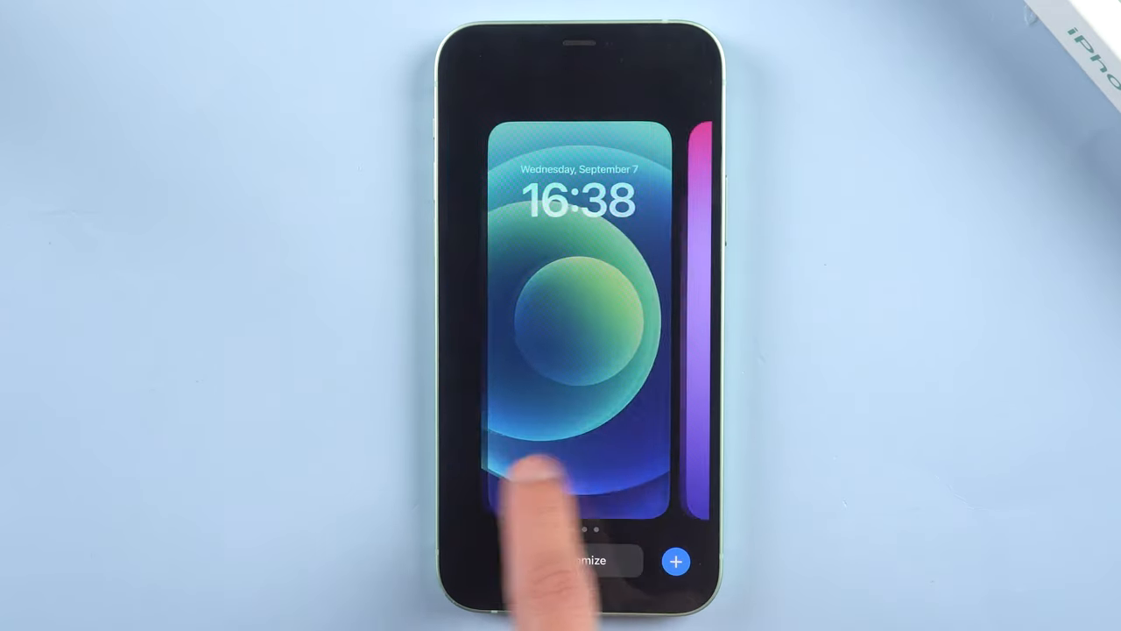
Step: Browse the new lock screen wallpaper gallery, then head back toward the home screen and Settings
{"action": "left_click", "coordinate": [677, 557]}
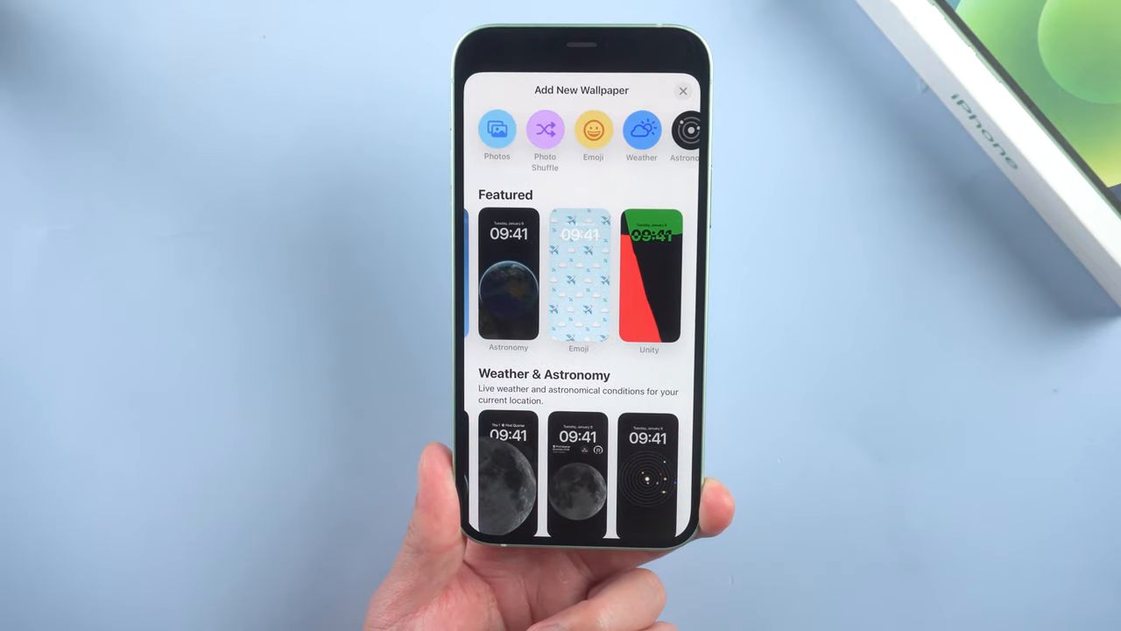
{"action": "scroll", "scroll_direction": "down", "scroll_amount": 3}
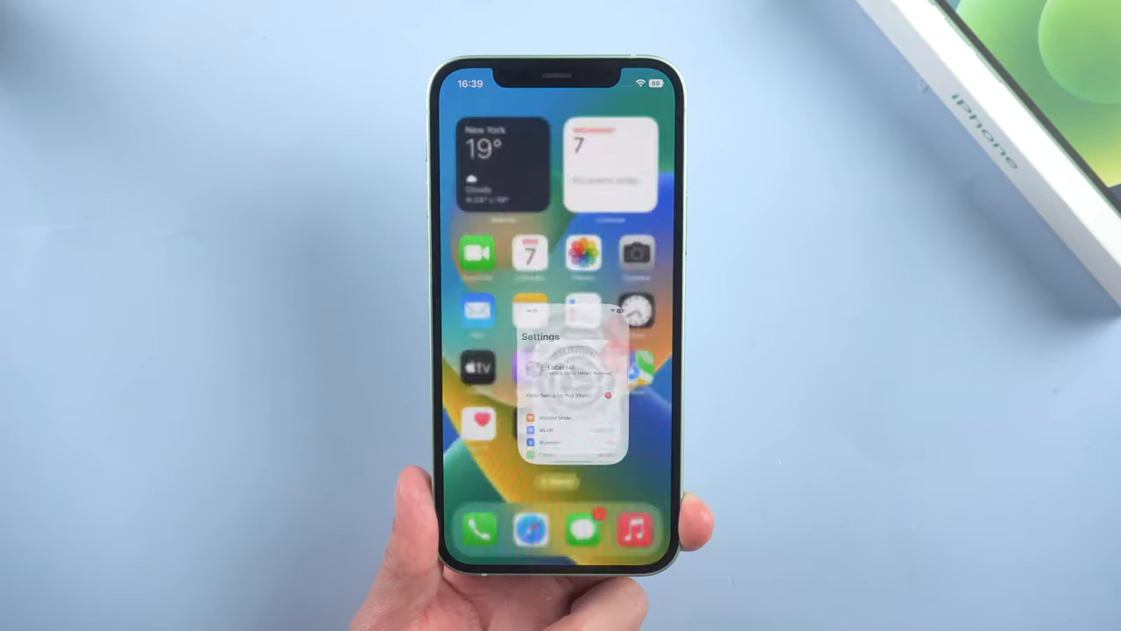
Step: Check the Find My iPhone setting under the Apple ID's Find My page
{"action": "left_click", "coordinate": [576, 368]}
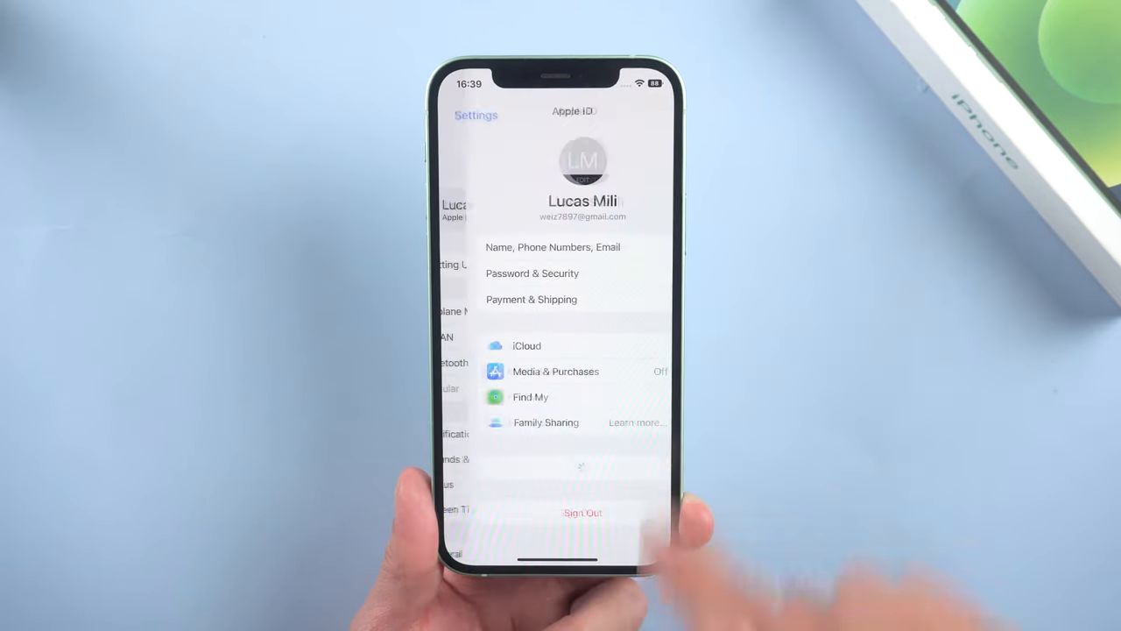
{"action": "left_click", "coordinate": [529, 396]}
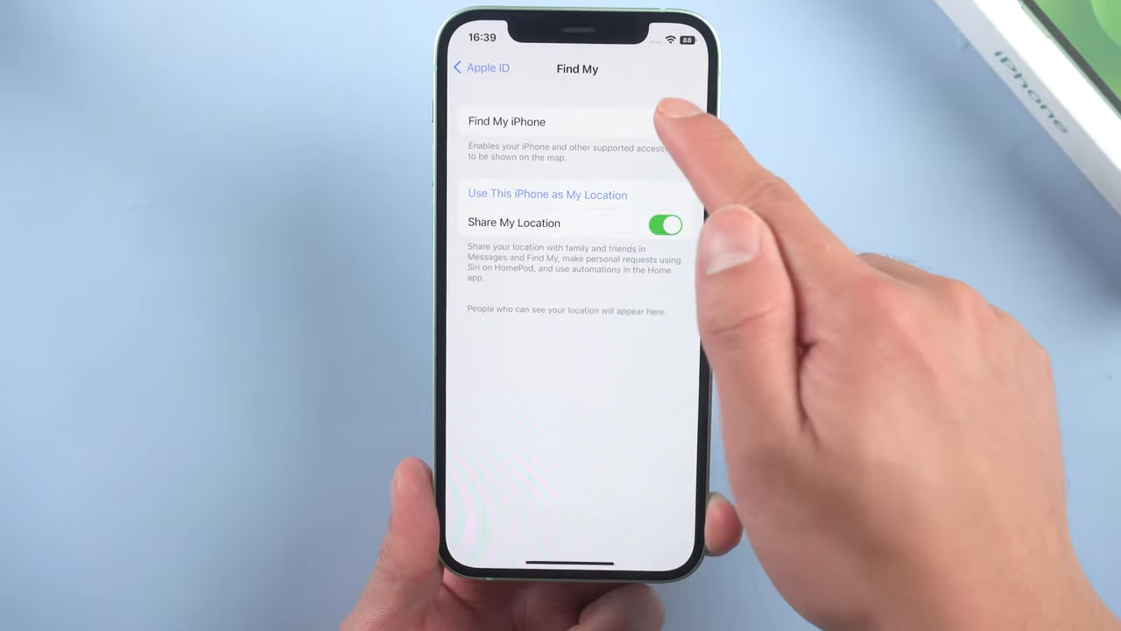
{"action": "left_click", "coordinate": [514, 121]}
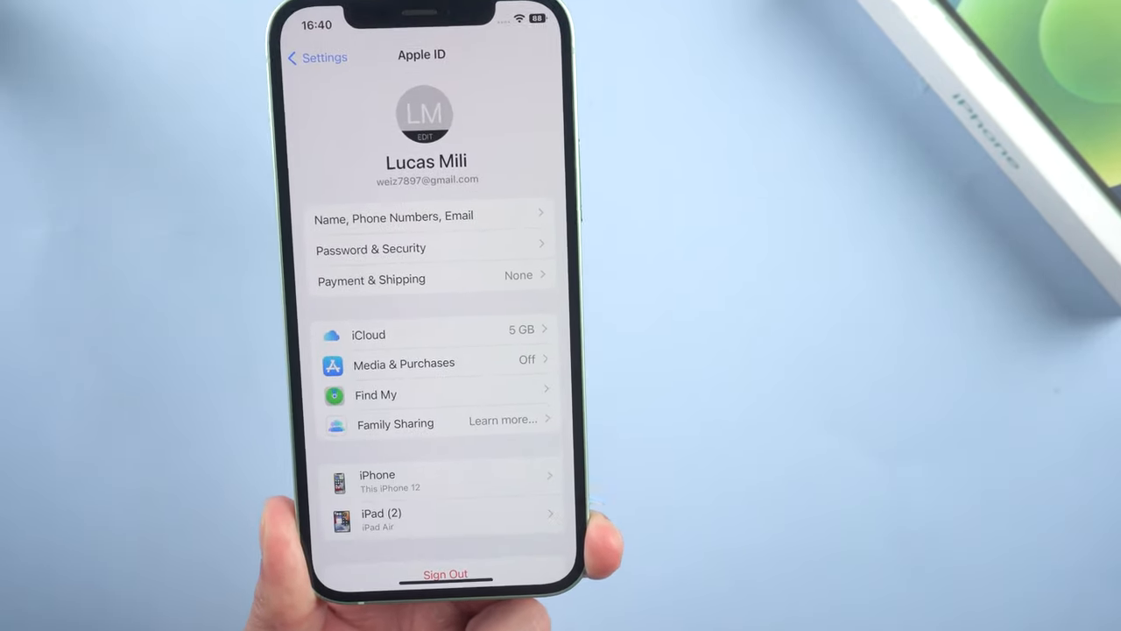
Step: Run an iCloud backup of the iPhone via iCloud Backup > Back Up Now
{"action": "left_click", "coordinate": [368, 335]}
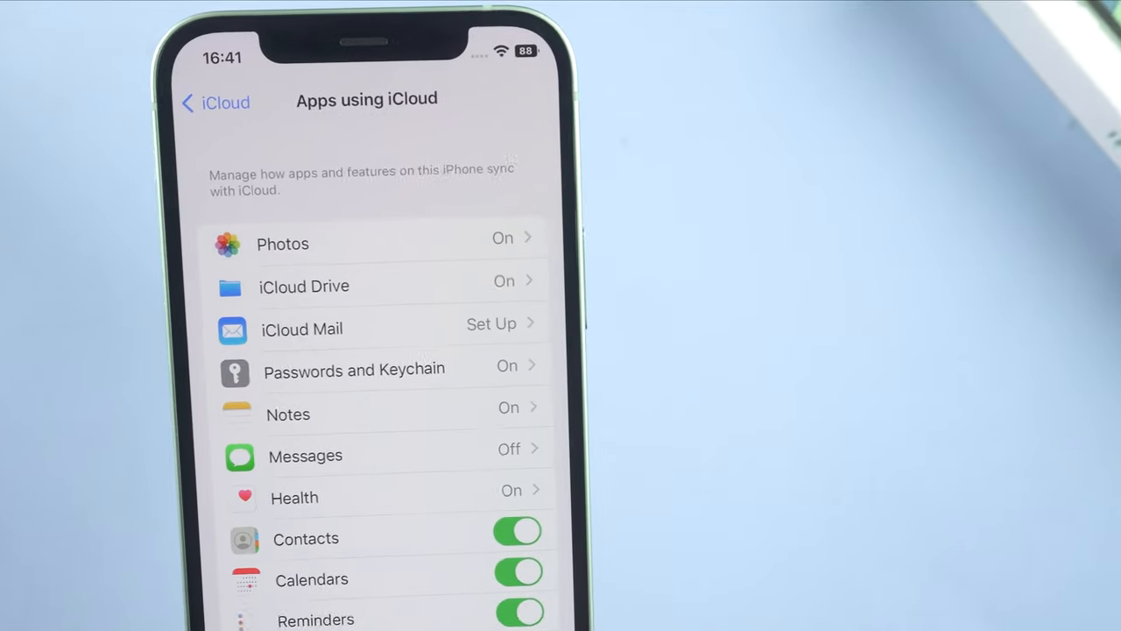
{"action": "scroll", "scroll_direction": "down", "scroll_amount": 3}
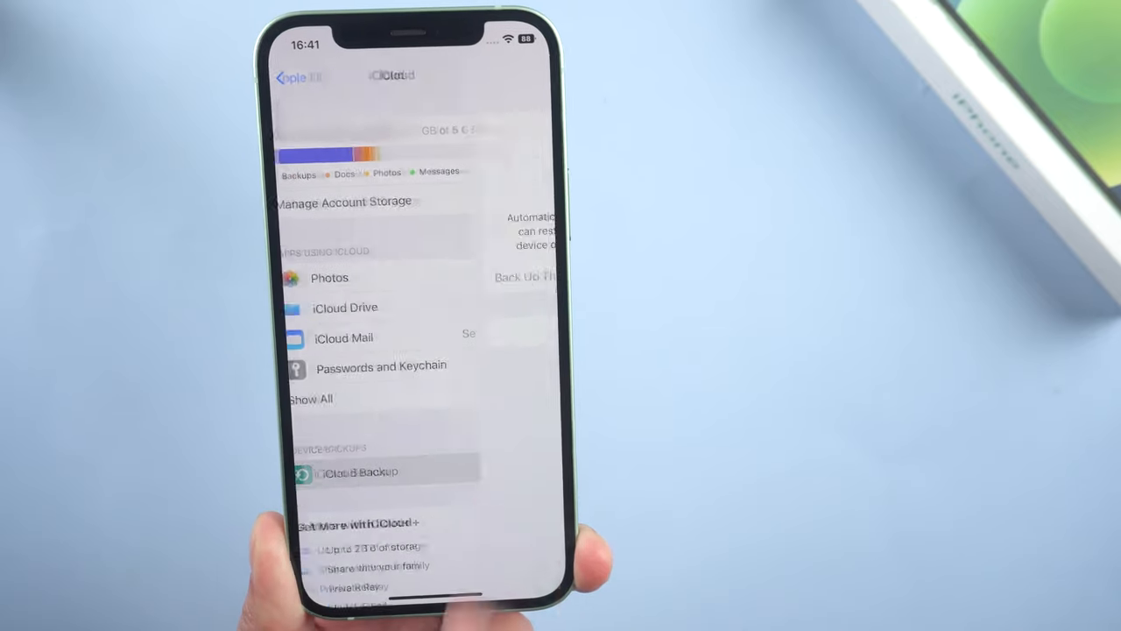
{"action": "left_click", "coordinate": [352, 473]}
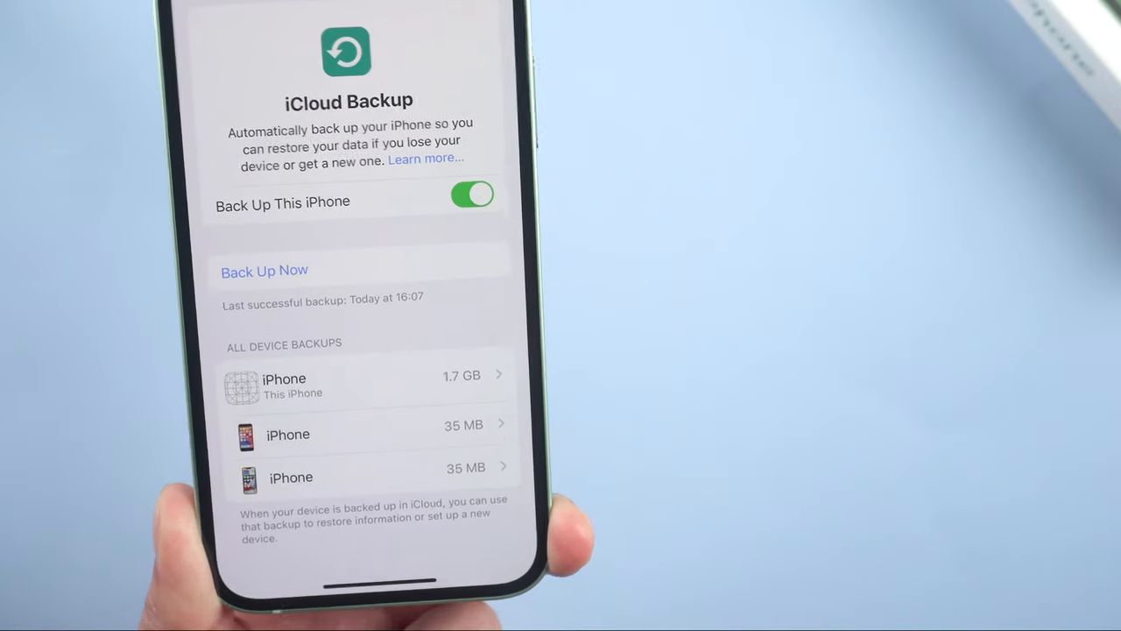
{"action": "left_click", "coordinate": [263, 270]}
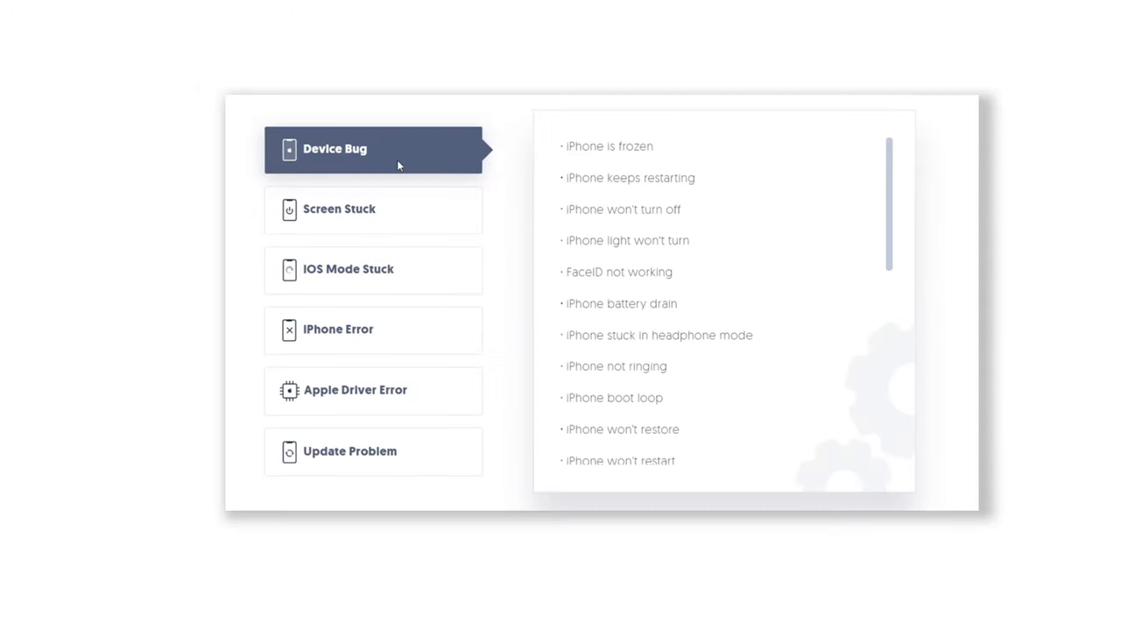
Step: View the Device Bug and iPhone Error problem categories ReiBoot can repair
{"action": "left_click", "coordinate": [354, 319]}
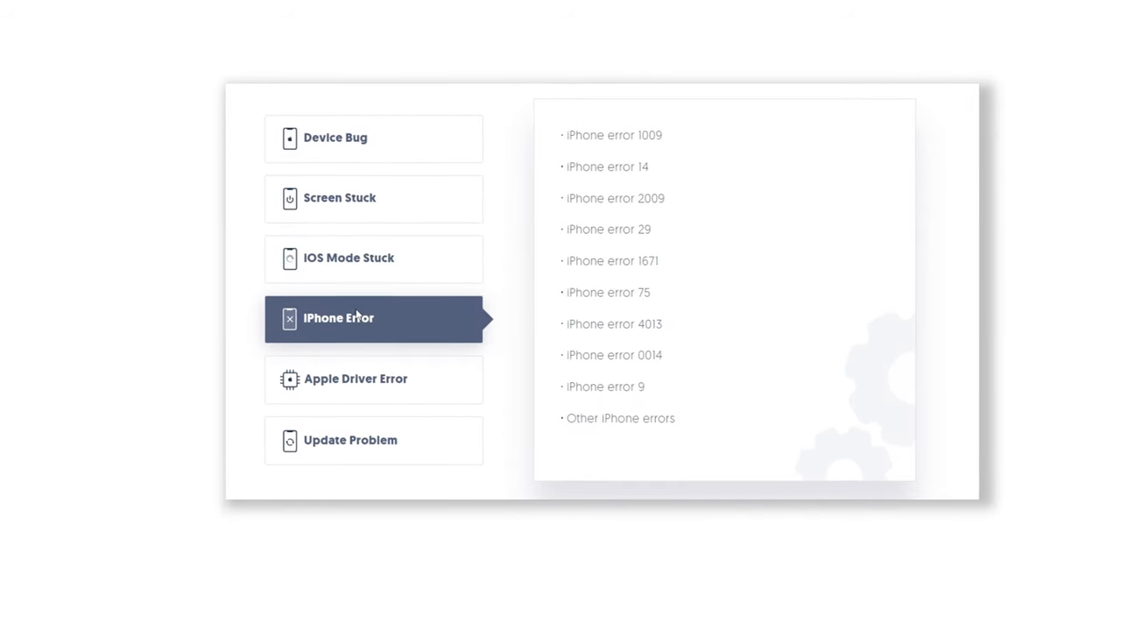
{"action": "left_click", "coordinate": [371, 440]}
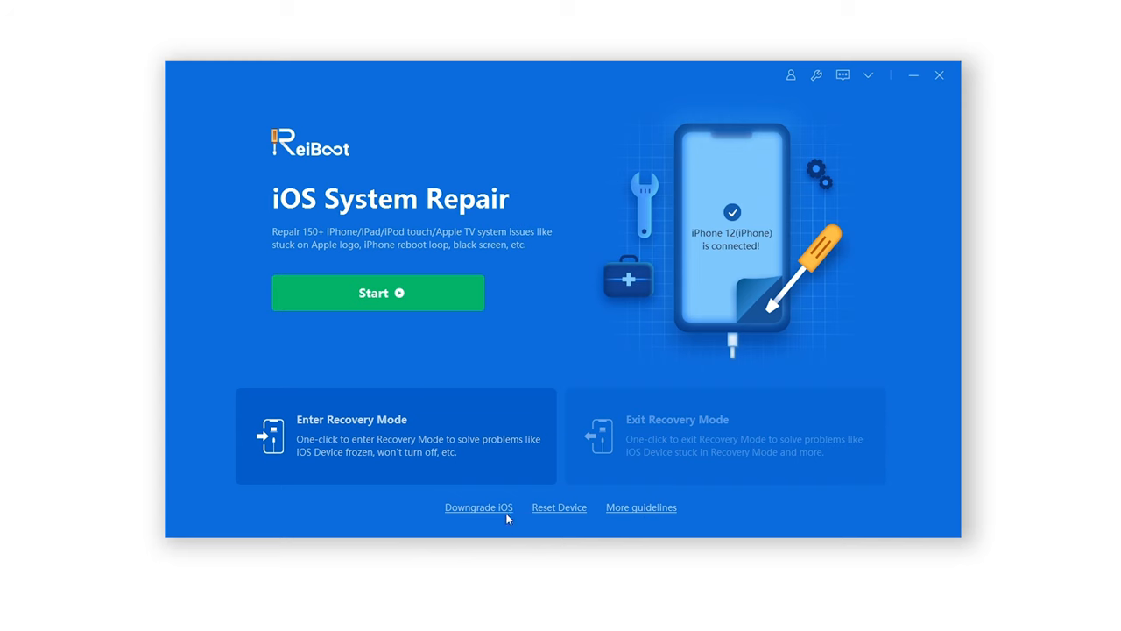
Step: Select Deep Downgrade under Downgrade iOS and proceed to the firmware page
{"action": "left_click", "coordinate": [477, 508]}
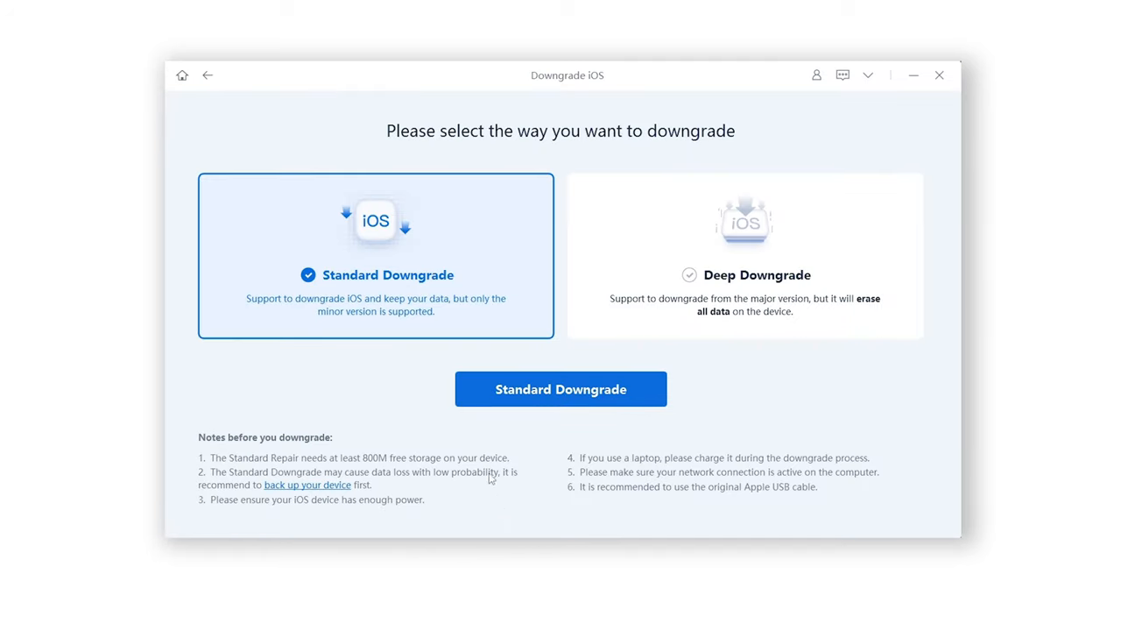
{"action": "mouse_move", "coordinate": [477, 319]}
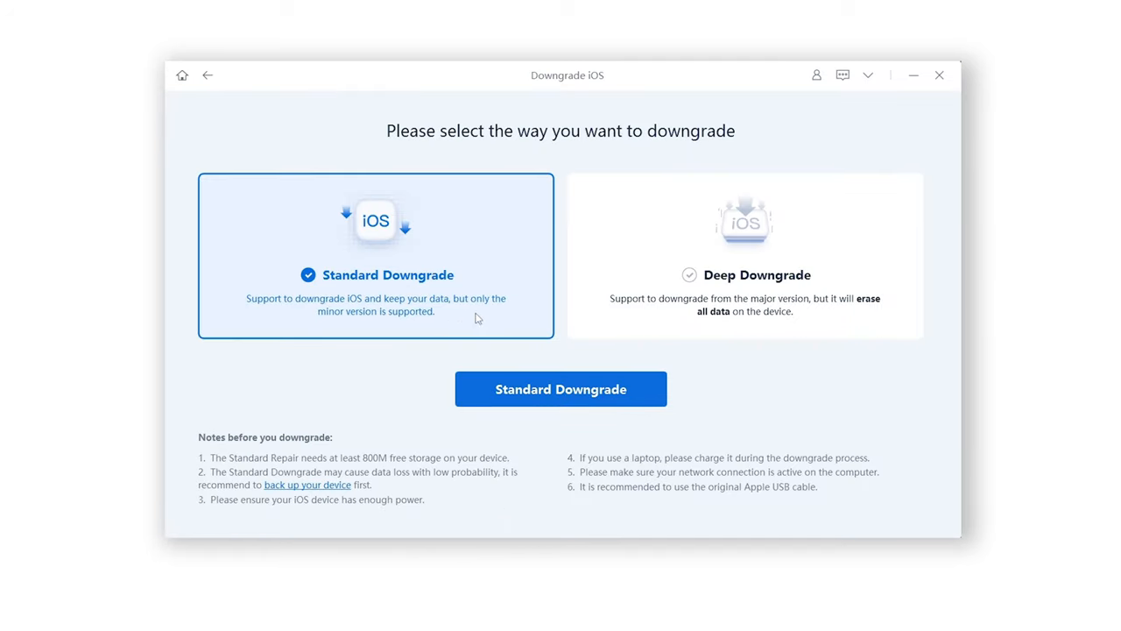
{"action": "left_click", "coordinate": [746, 256]}
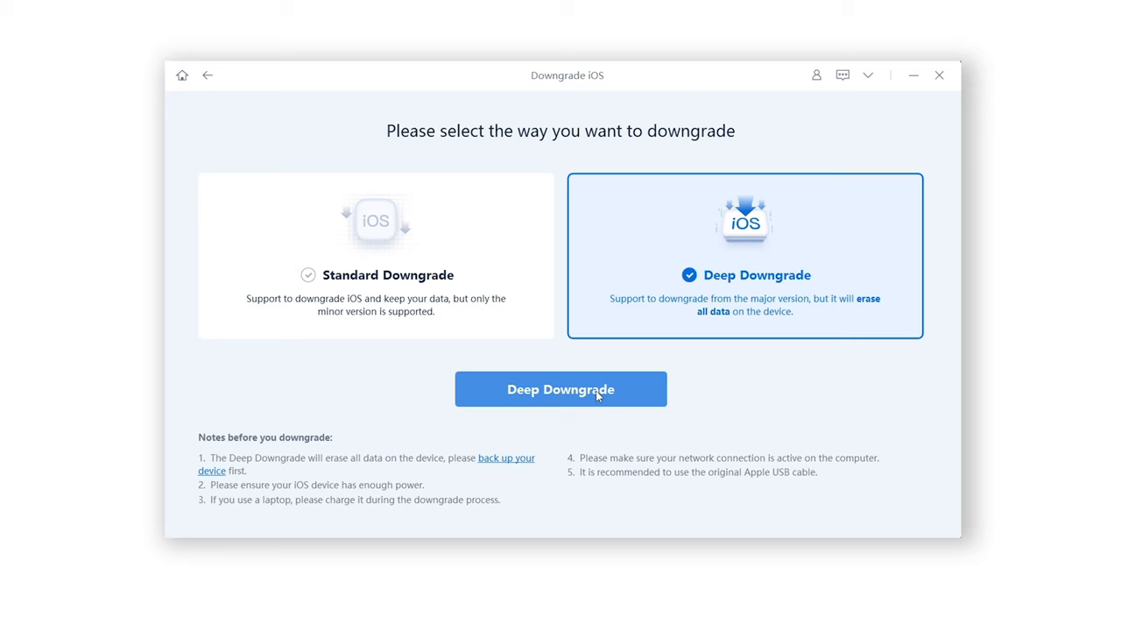
{"action": "left_click", "coordinate": [561, 389]}
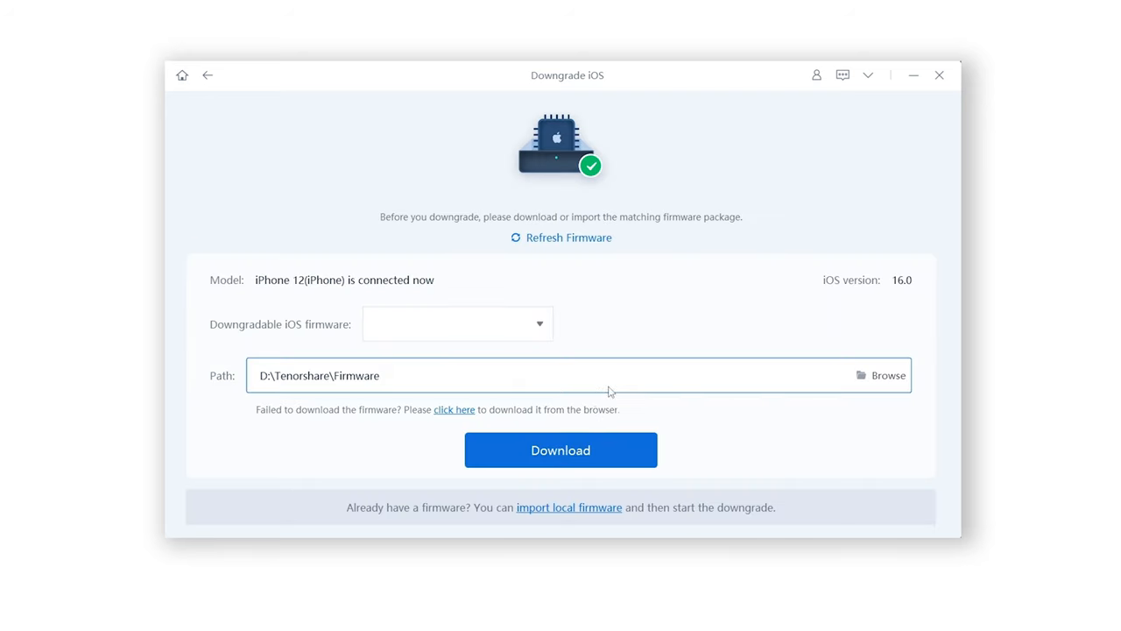
Step: Choose firmware 15.6.1 for the iPhone 12 and start downloading the package
{"action": "left_click", "coordinate": [538, 322]}
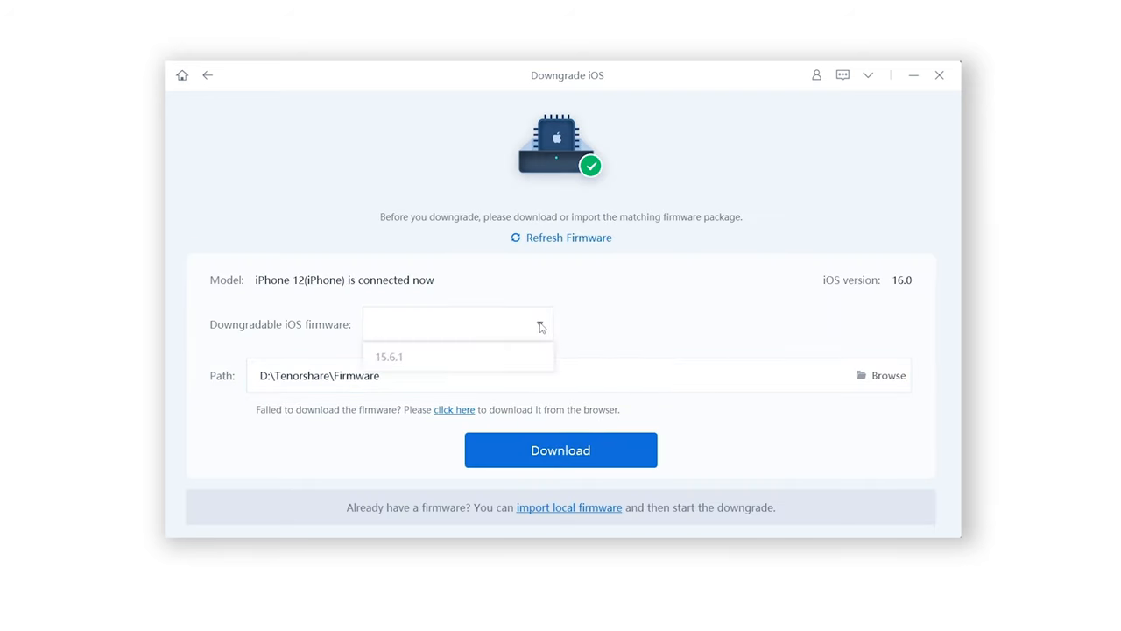
{"action": "left_click", "coordinate": [389, 357]}
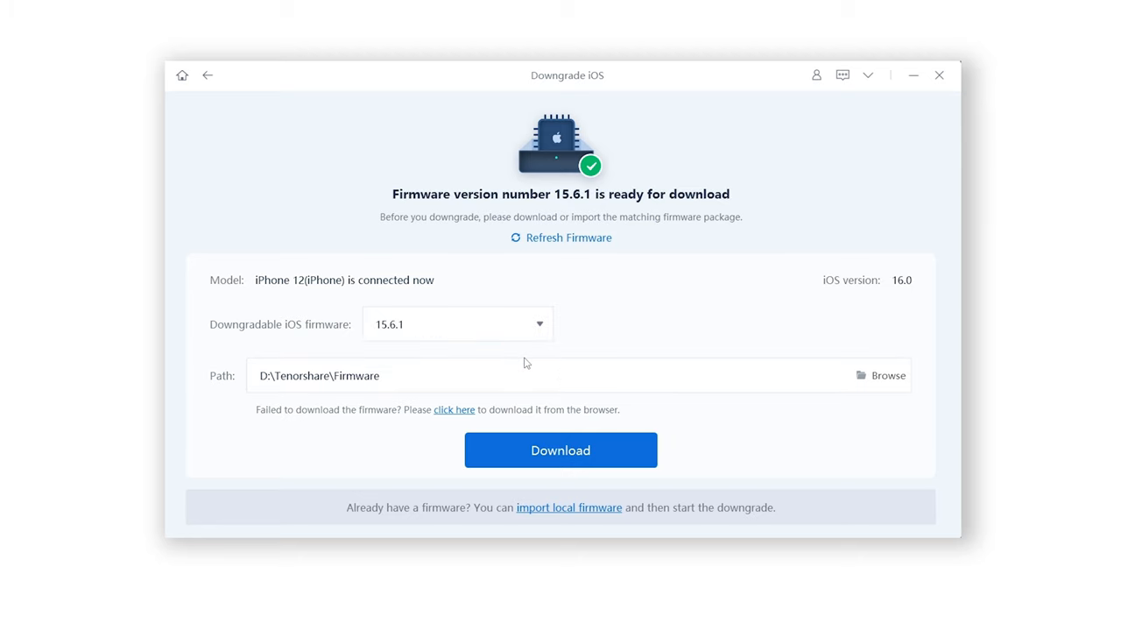
{"action": "left_click", "coordinate": [561, 375]}
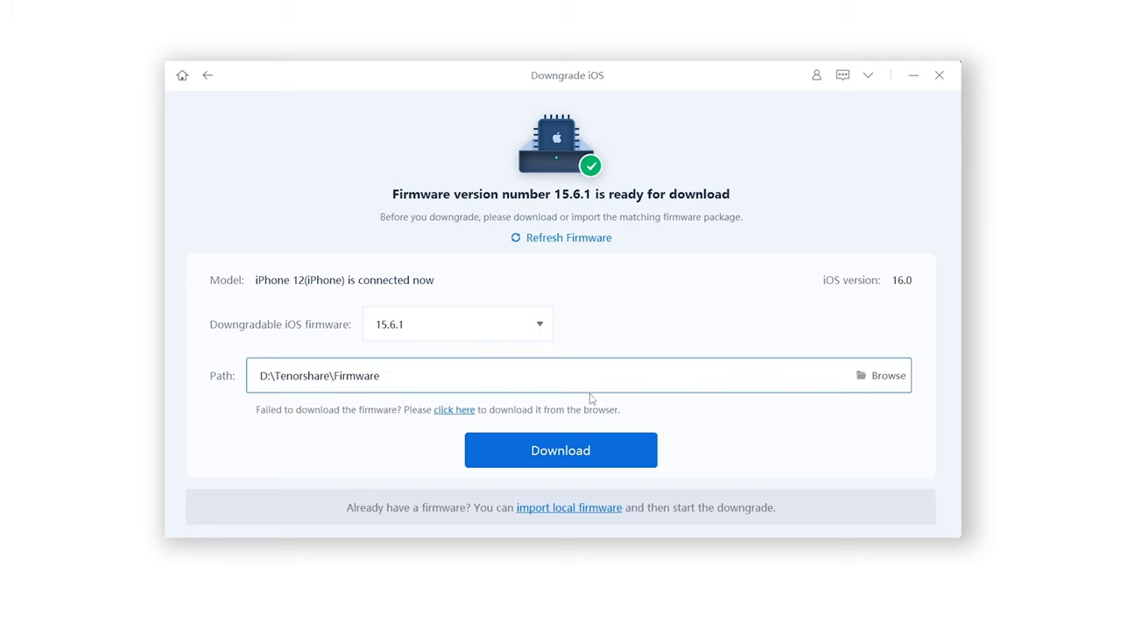
{"action": "left_click", "coordinate": [561, 449]}
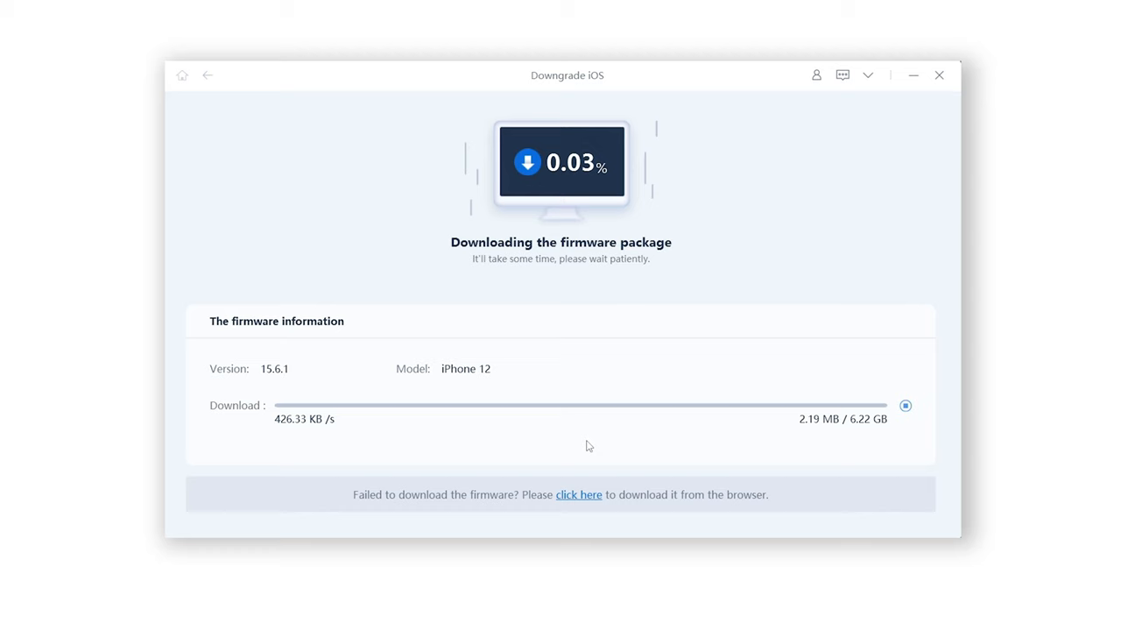
{"action": "mouse_move", "coordinate": [898, 478]}
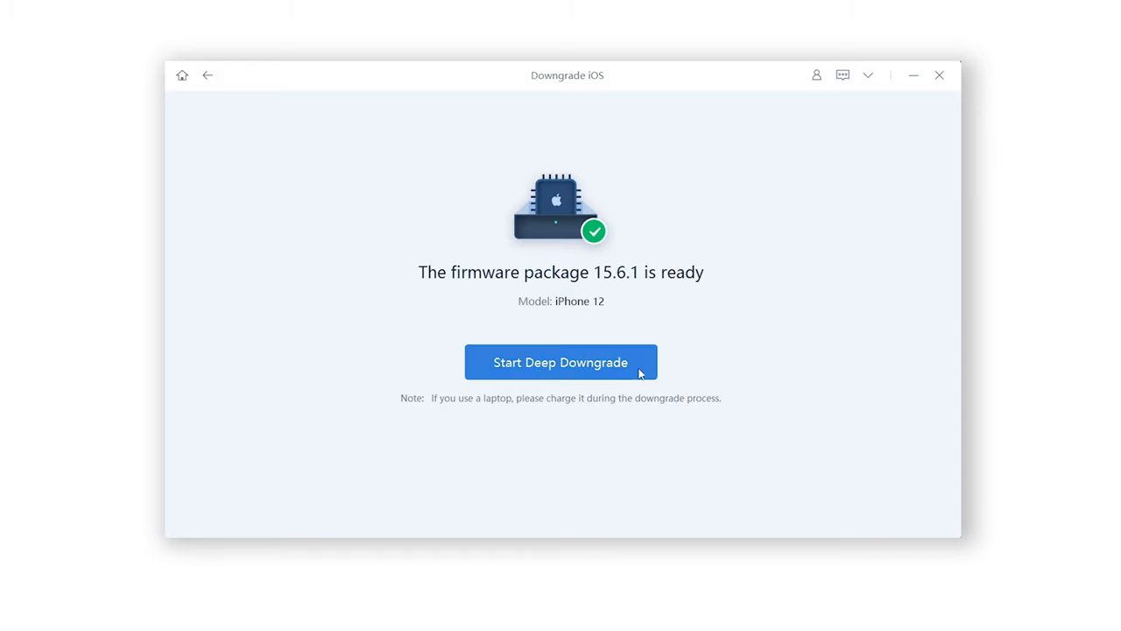
Step: Start the deep downgrade to 15.6.1 and confirm erasing all device data
{"action": "left_click", "coordinate": [561, 361]}
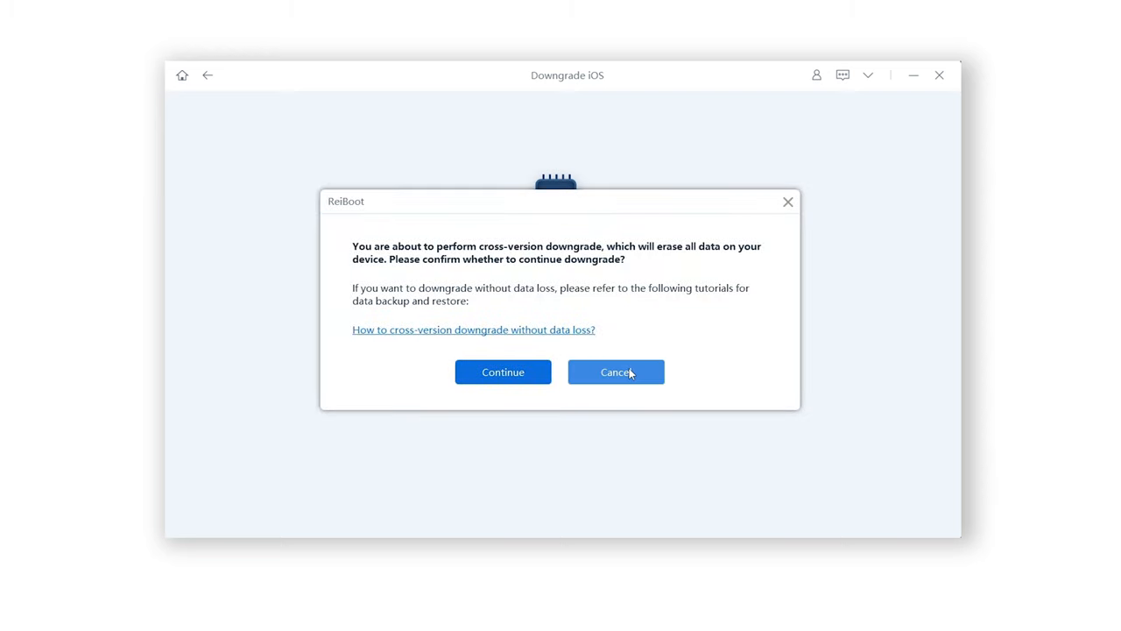
{"action": "left_click", "coordinate": [503, 372]}
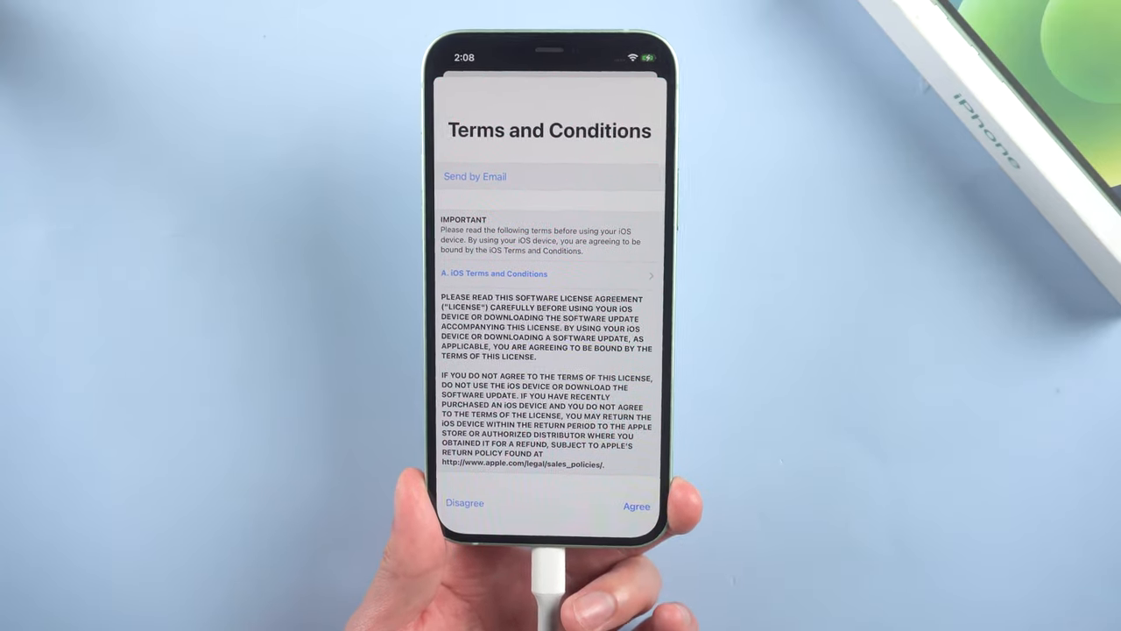
Step: Agree to the iOS Terms and Conditions during setup of the downgraded iPhone
{"action": "left_click", "coordinate": [638, 504]}
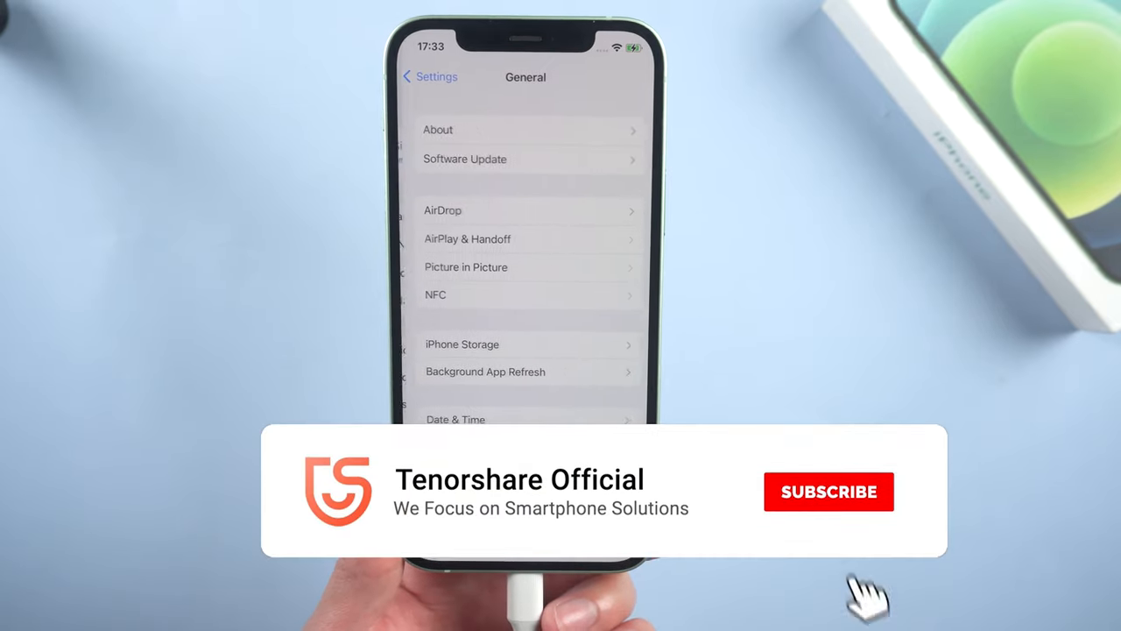
Step: View the About page showing the iPhone 12 on software version 15.6.1
{"action": "left_click", "coordinate": [828, 491]}
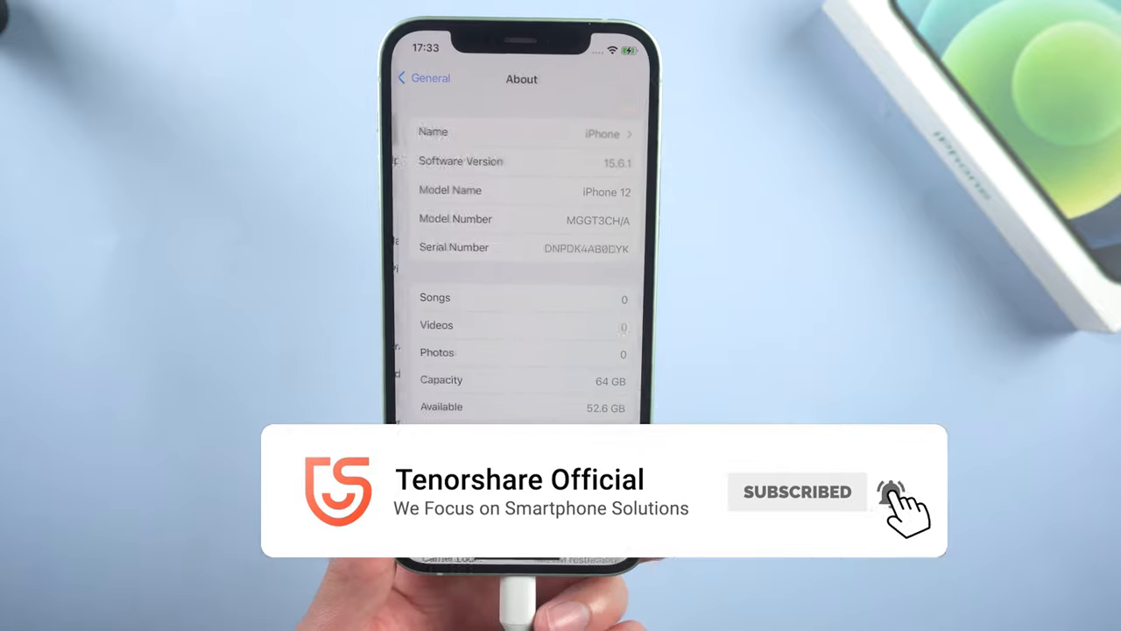